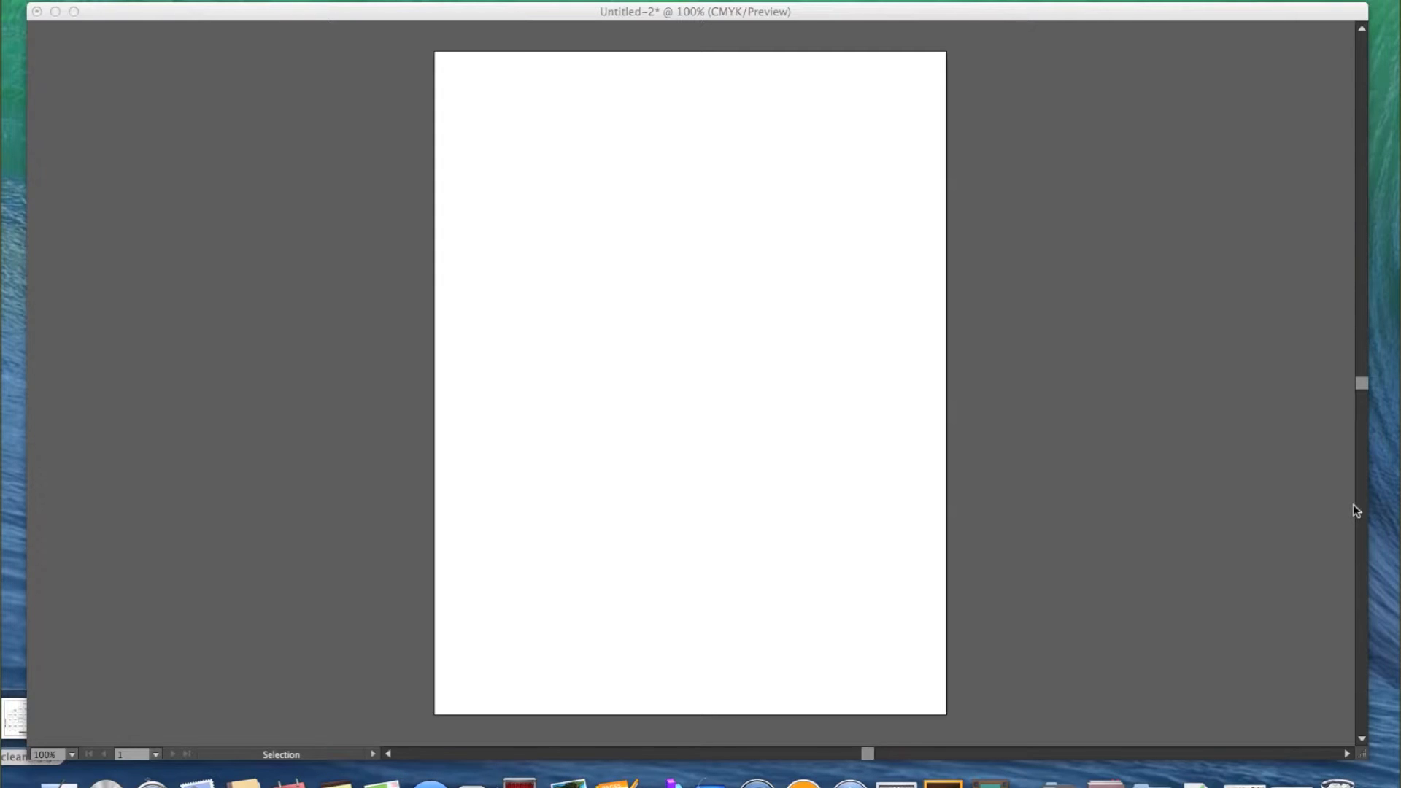
mouse_move(1323, 474)
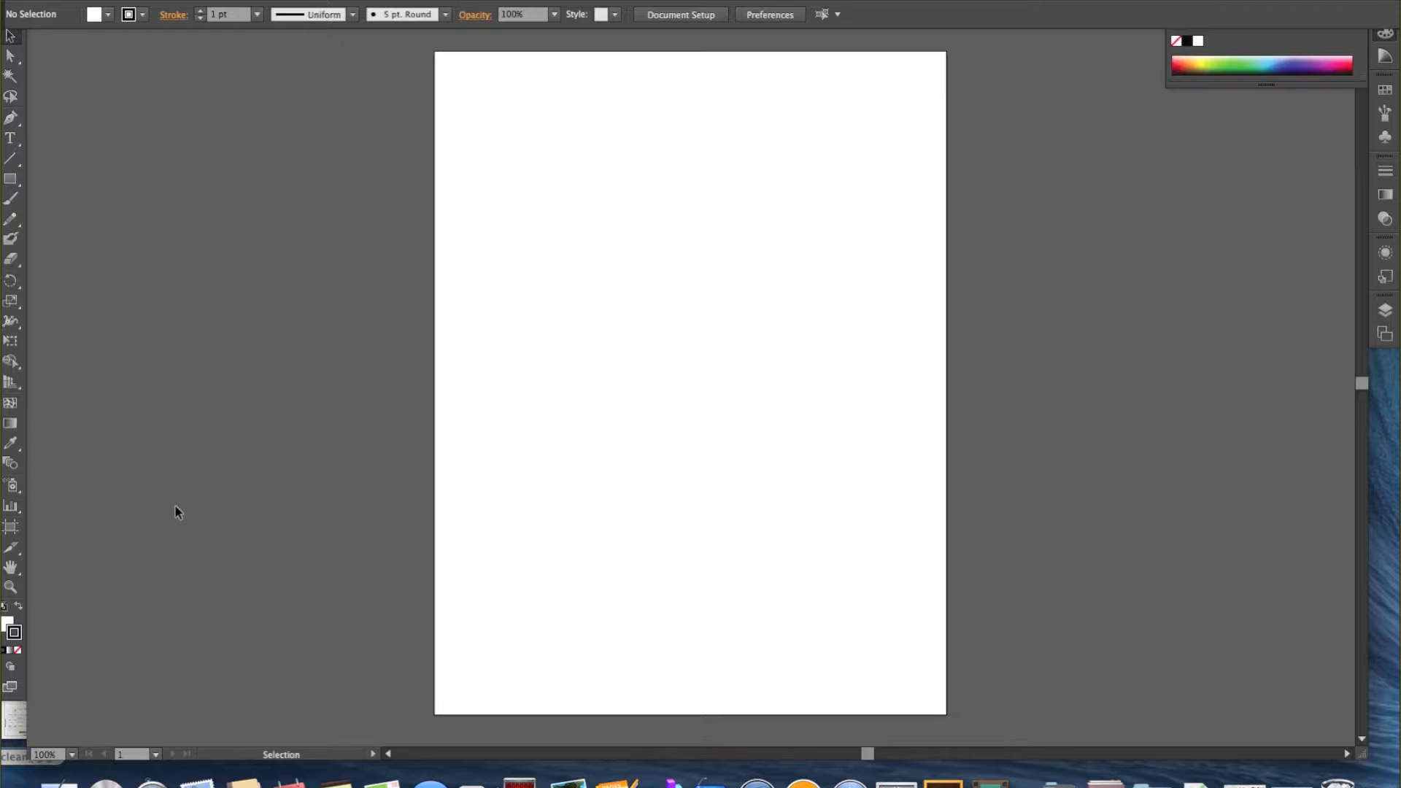
mouse_move(13, 725)
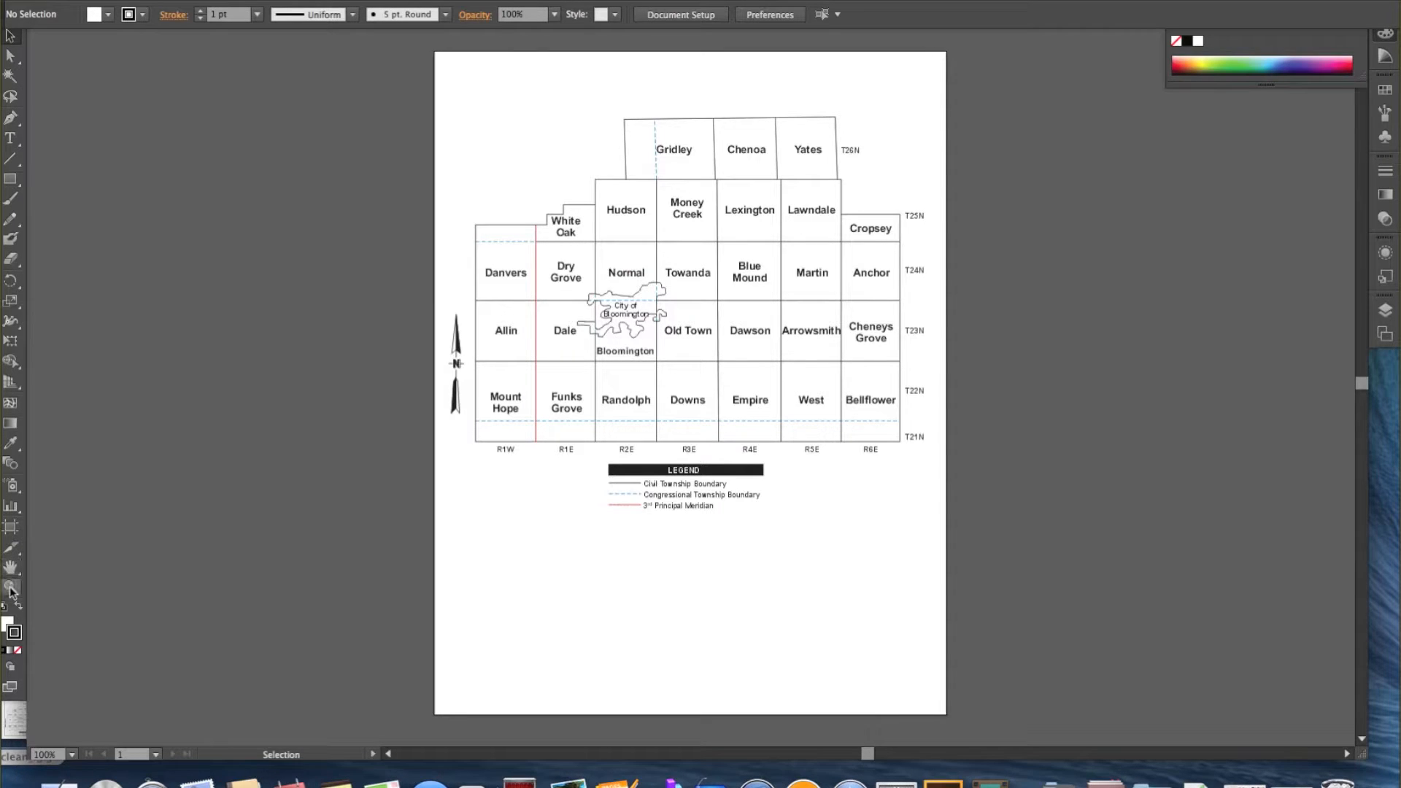
Step: Zoom to 800% around the Bloomington township on the map
left_click(11, 590)
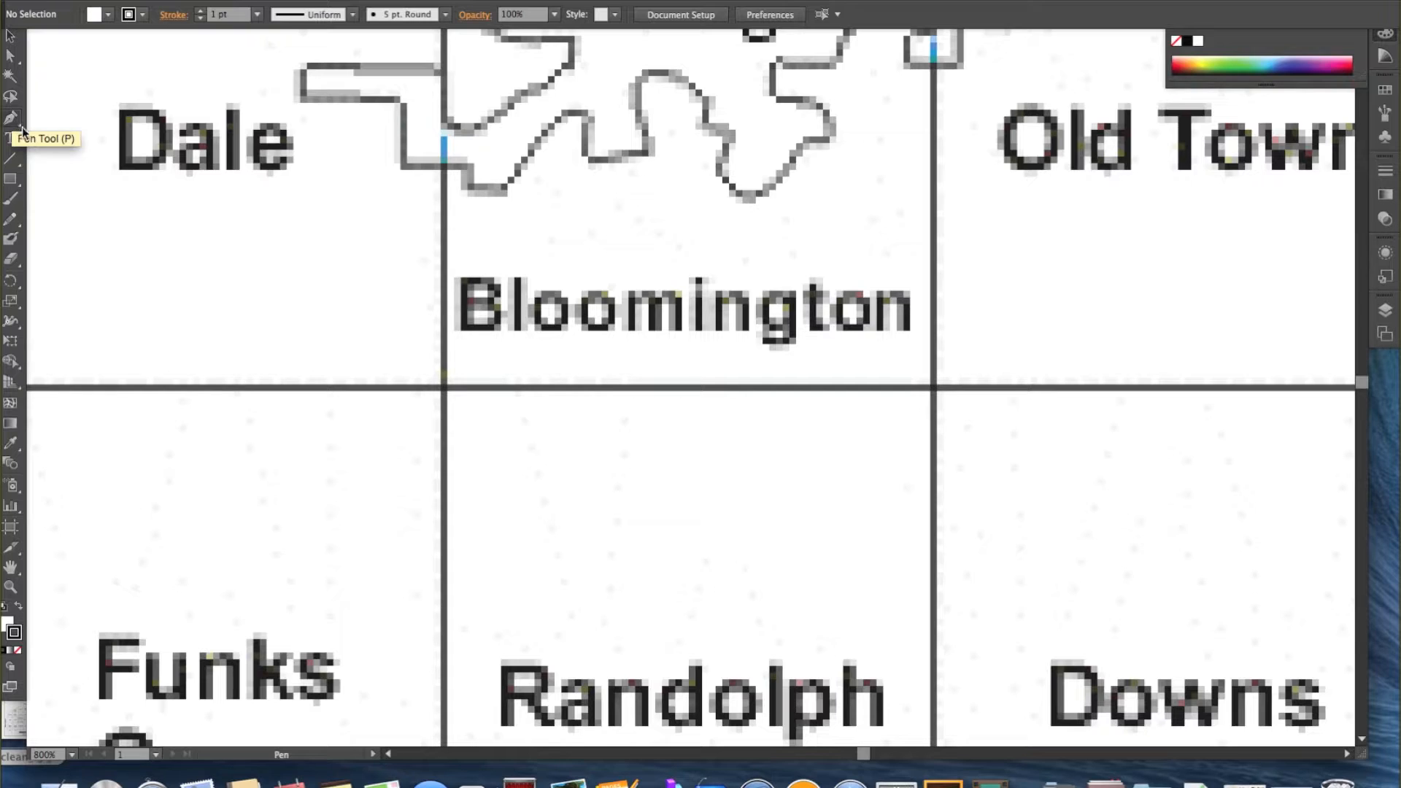
mouse_move(27, 540)
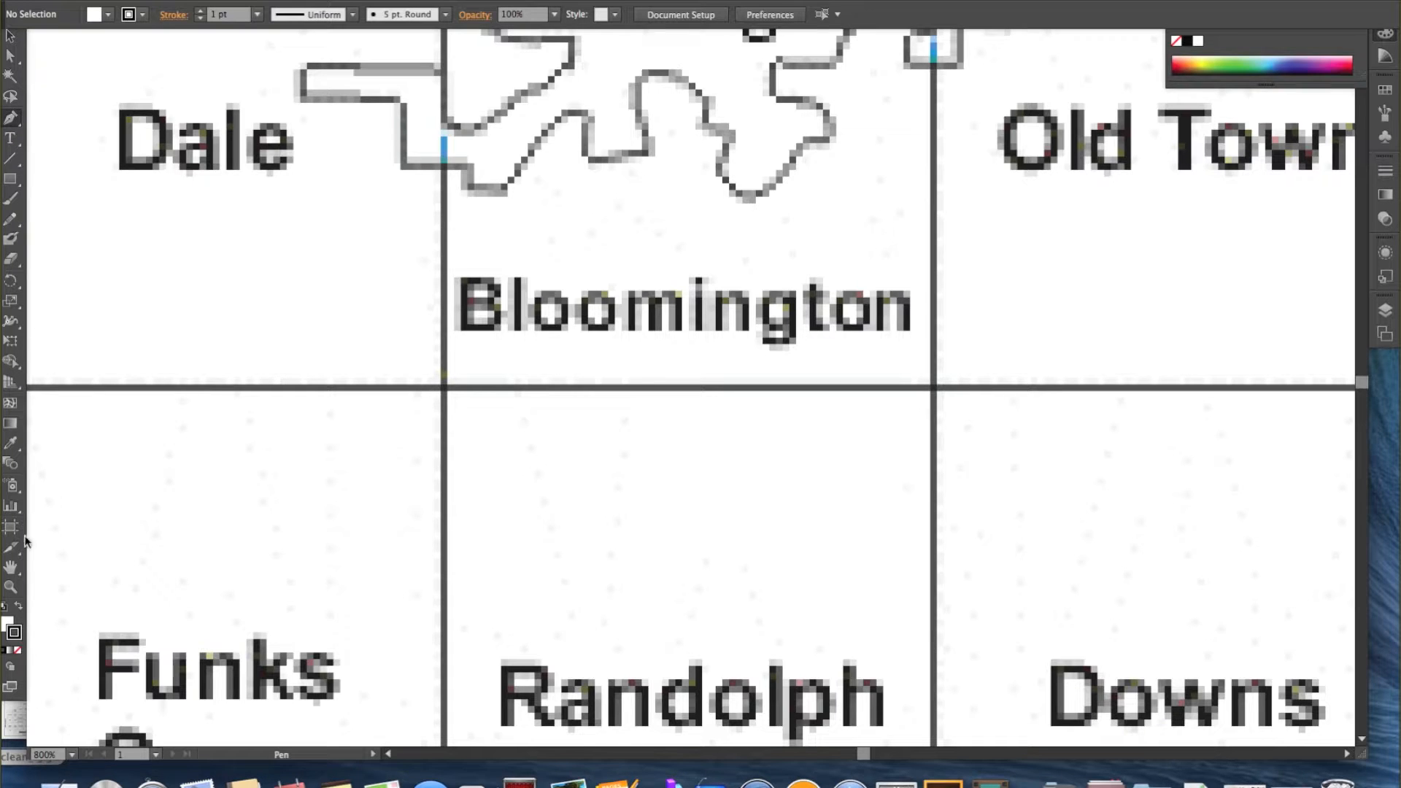
mouse_move(14, 633)
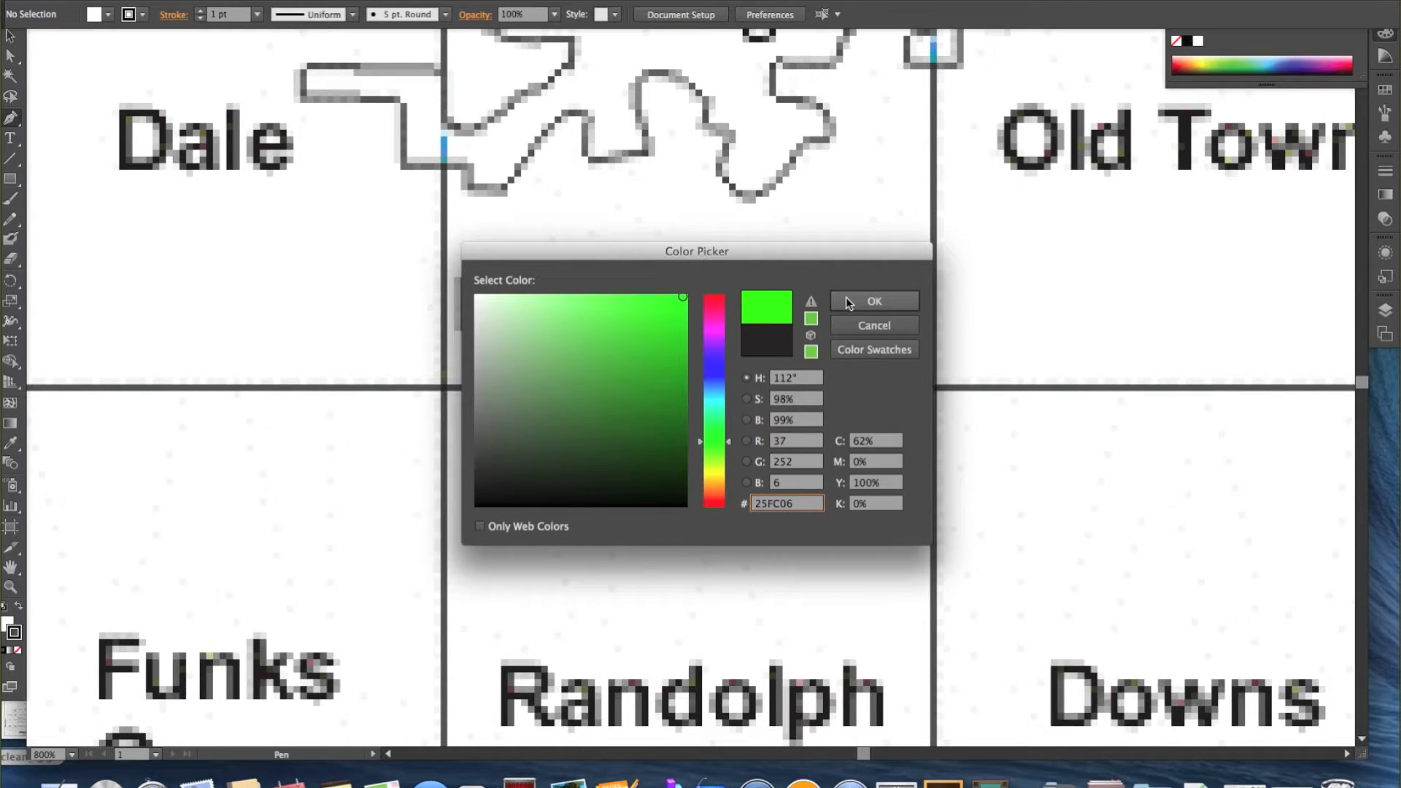
Step: Confirm bright green #25FC06 as the stroke colour in the Color Picker
left_click(873, 302)
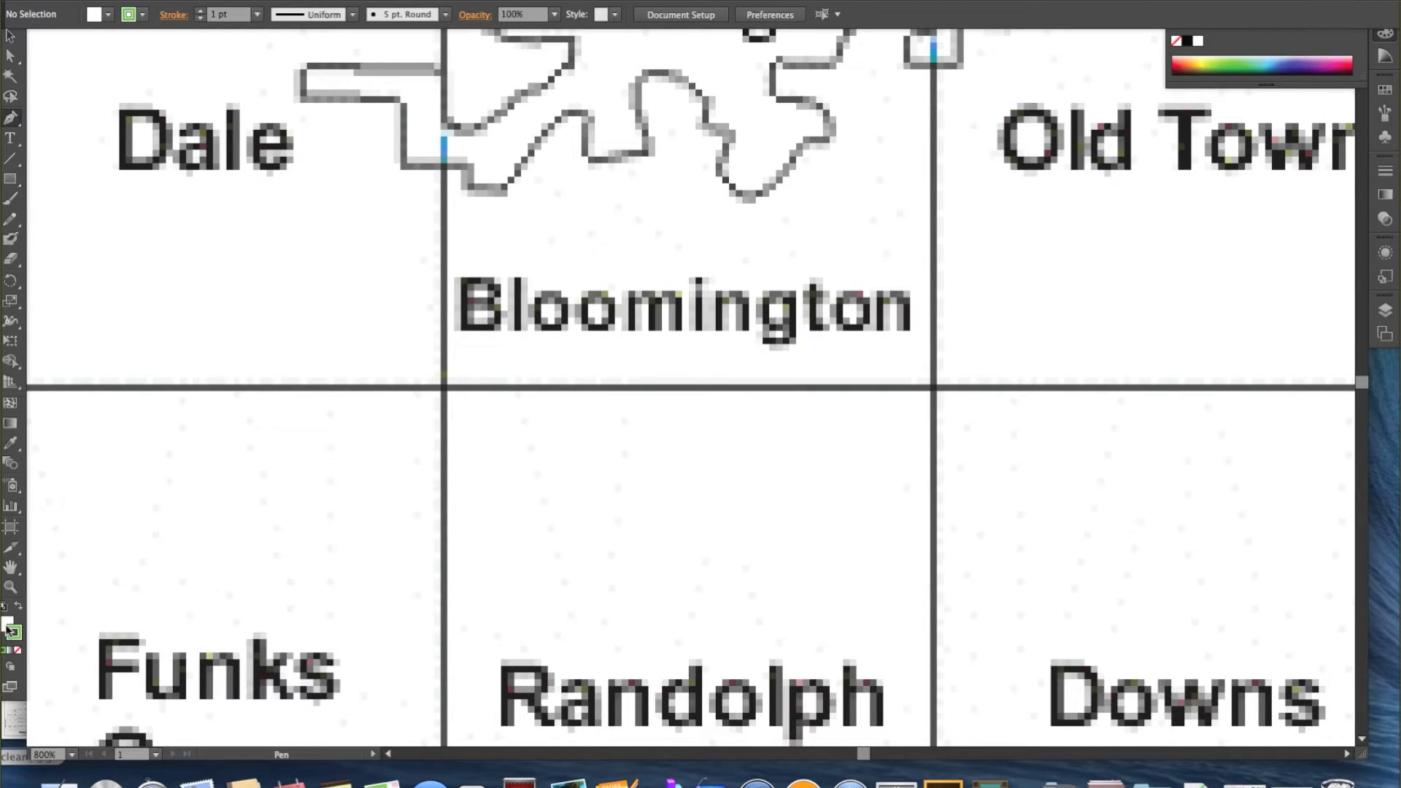
mouse_move(13, 629)
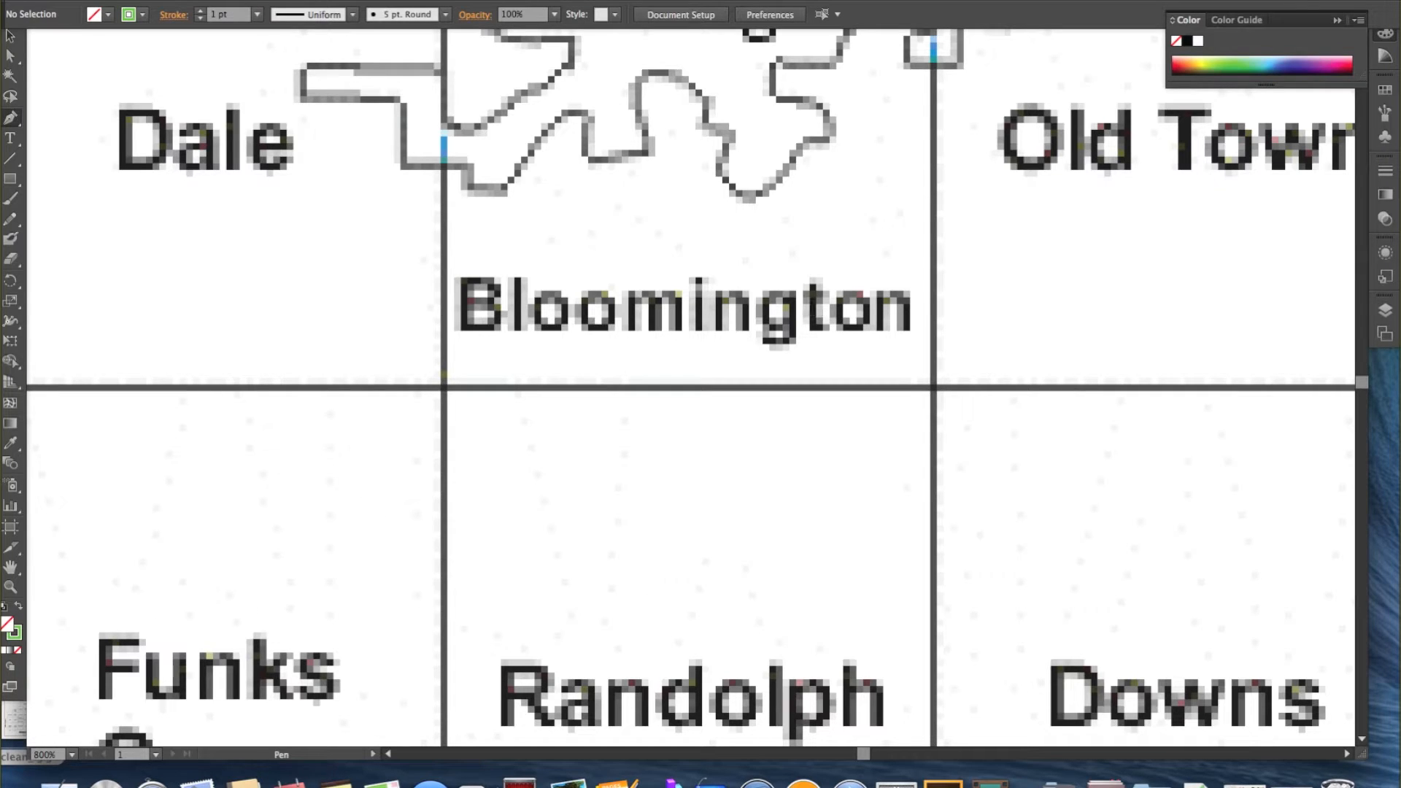
mouse_move(686, 362)
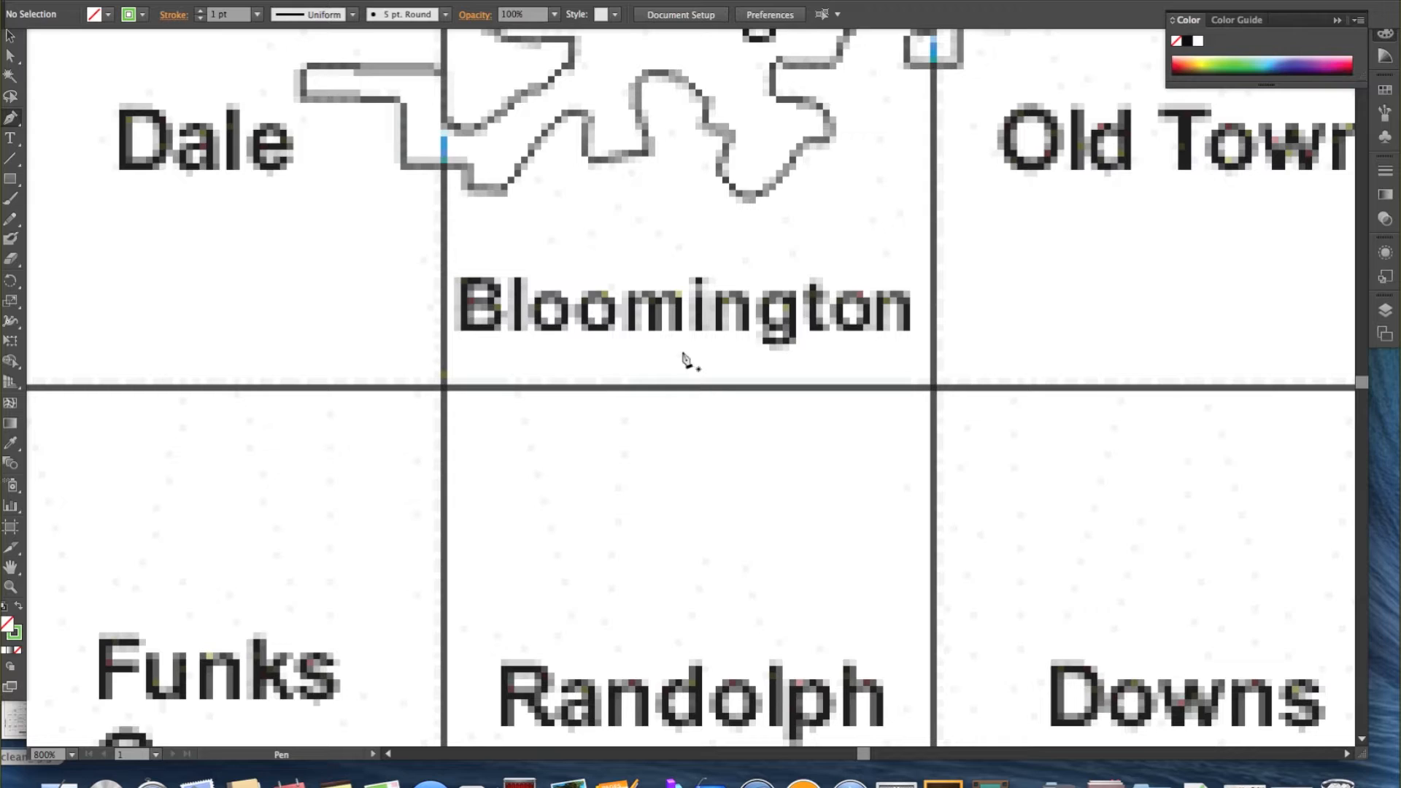
mouse_move(629, 375)
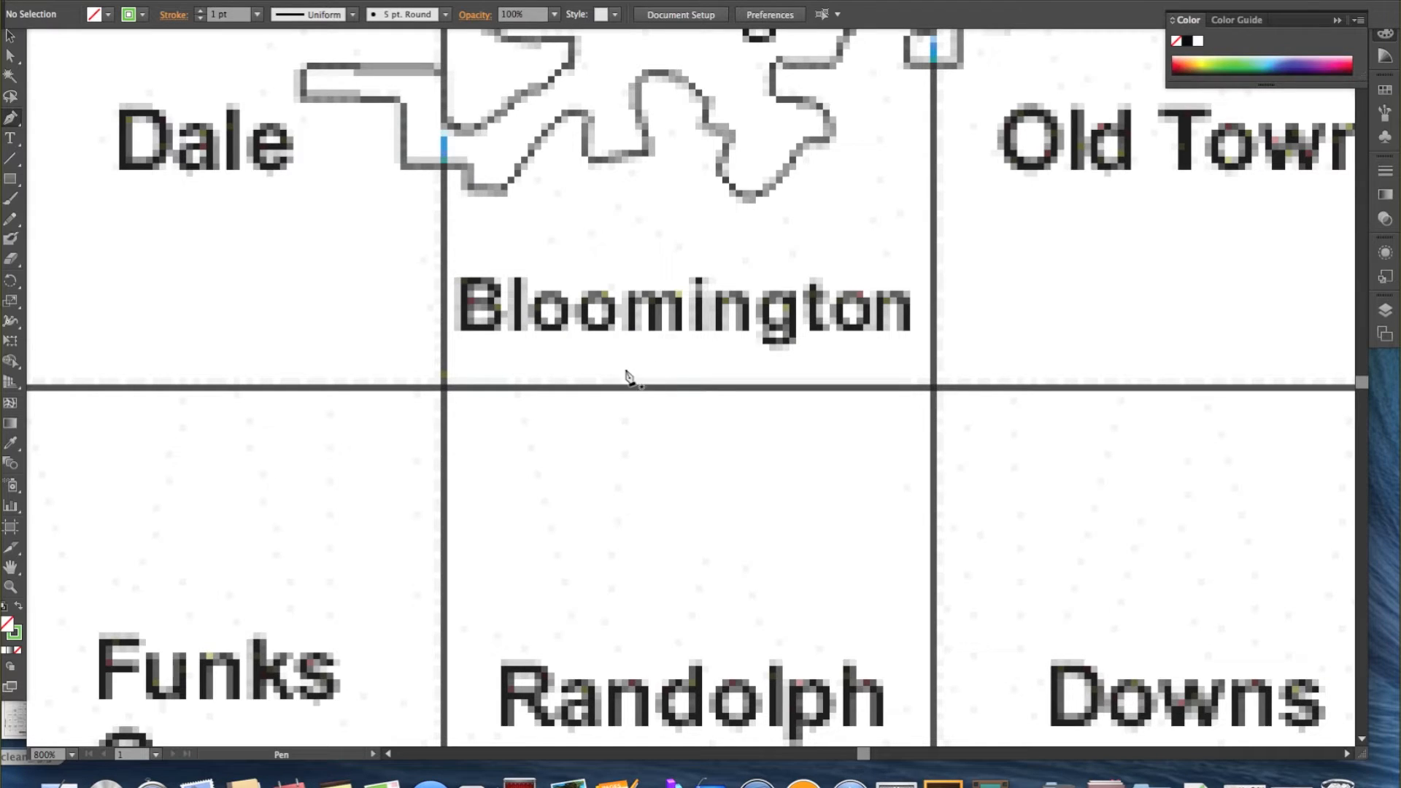
mouse_move(616, 356)
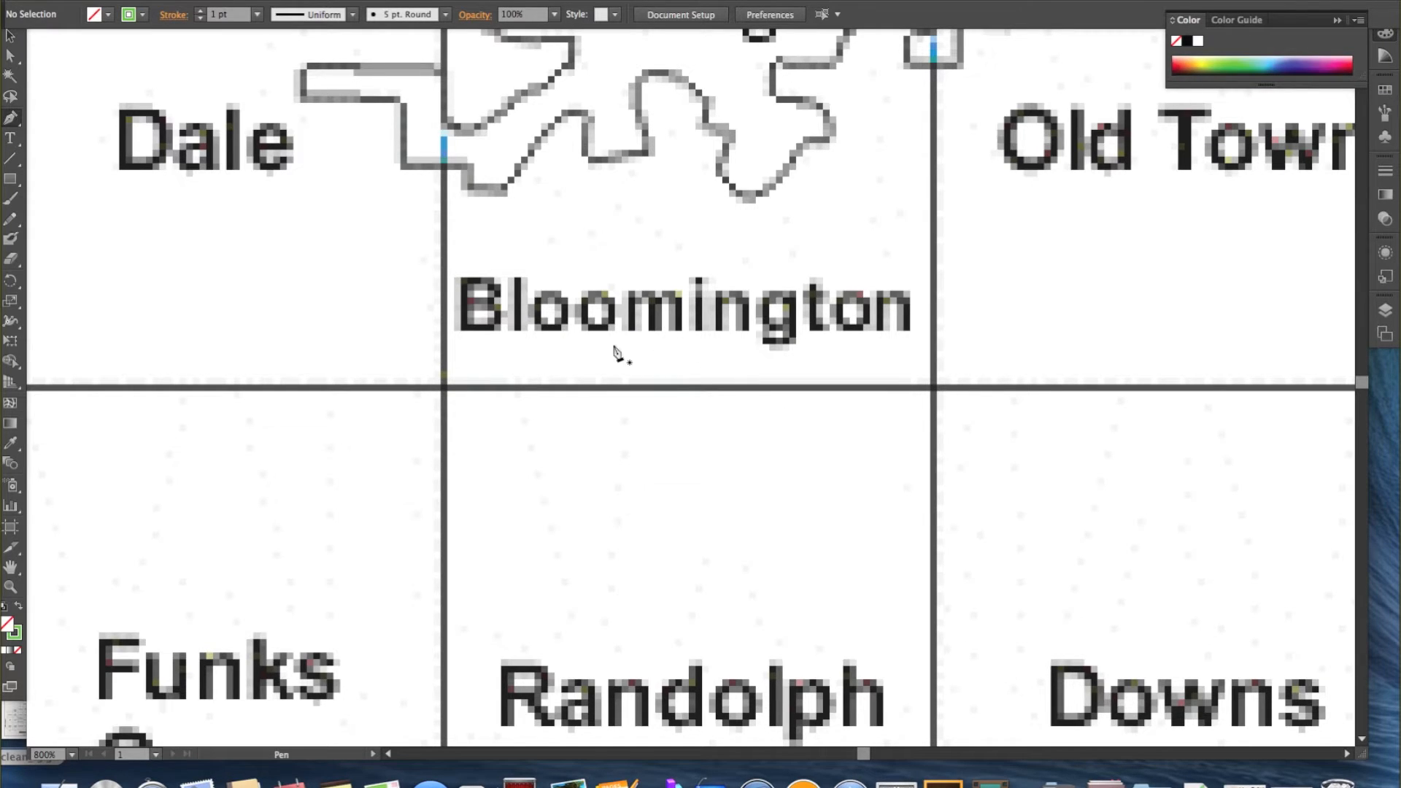
mouse_move(645, 353)
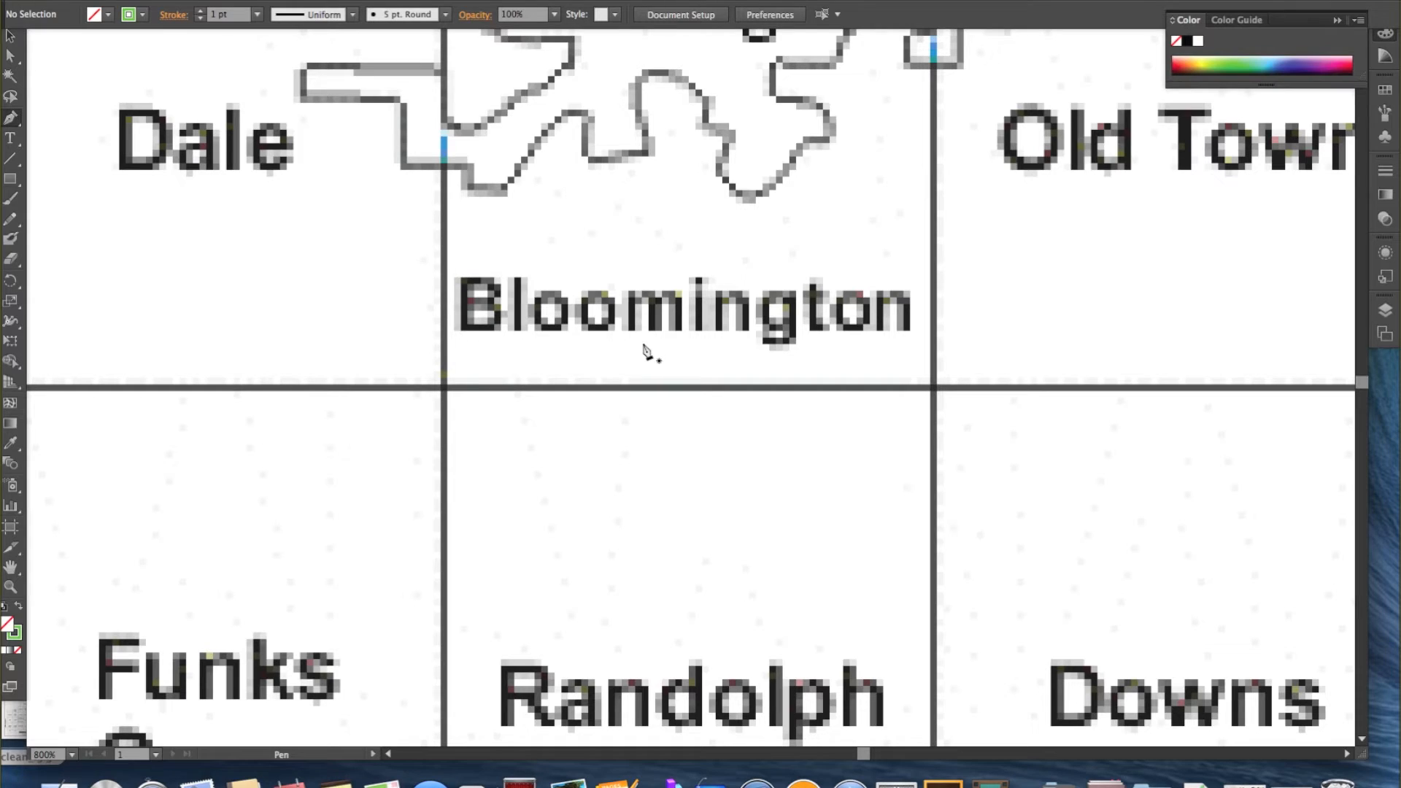
mouse_move(656, 303)
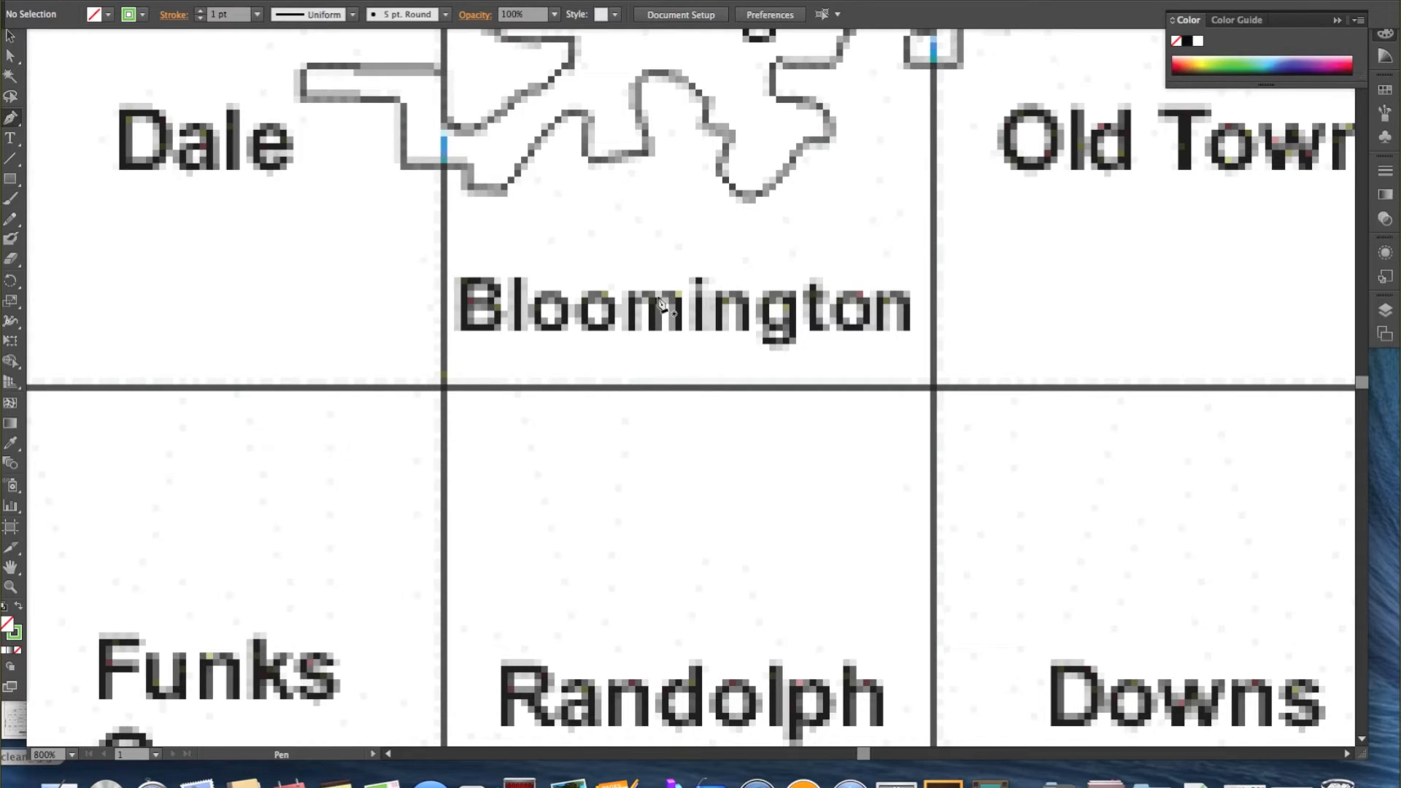
mouse_move(666, 318)
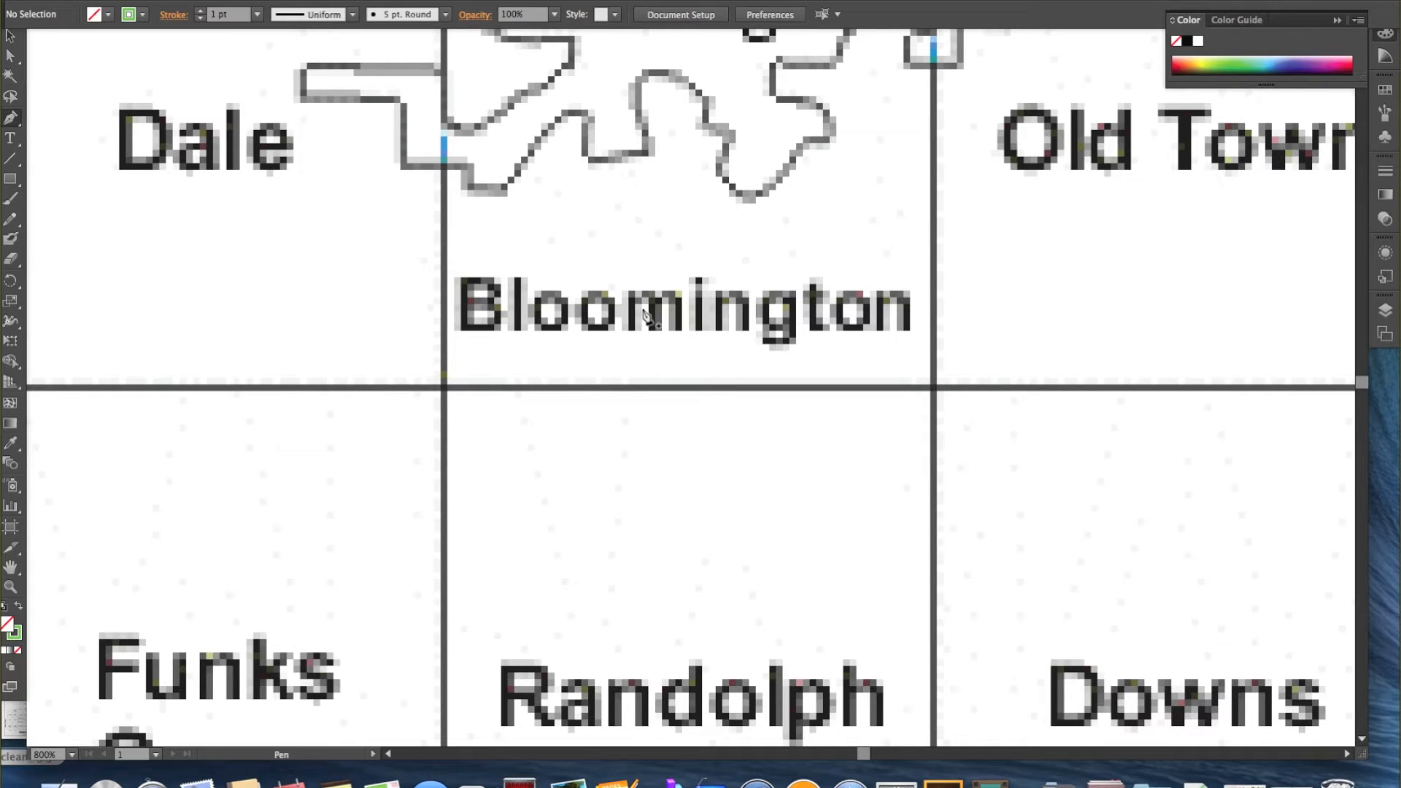
Step: Set the fill to None and place the first pen point below the Bloomington label
left_click(648, 308)
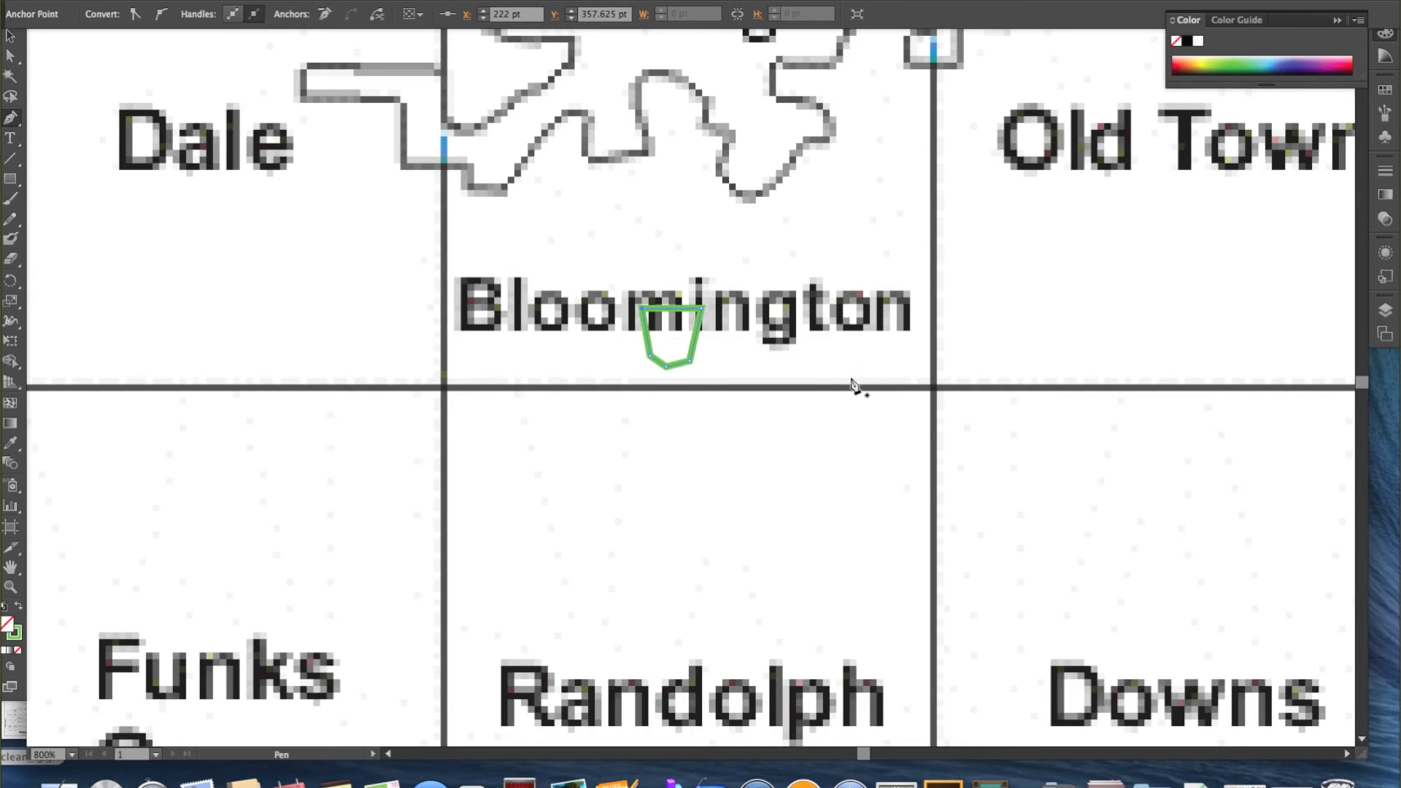
mouse_move(59, 621)
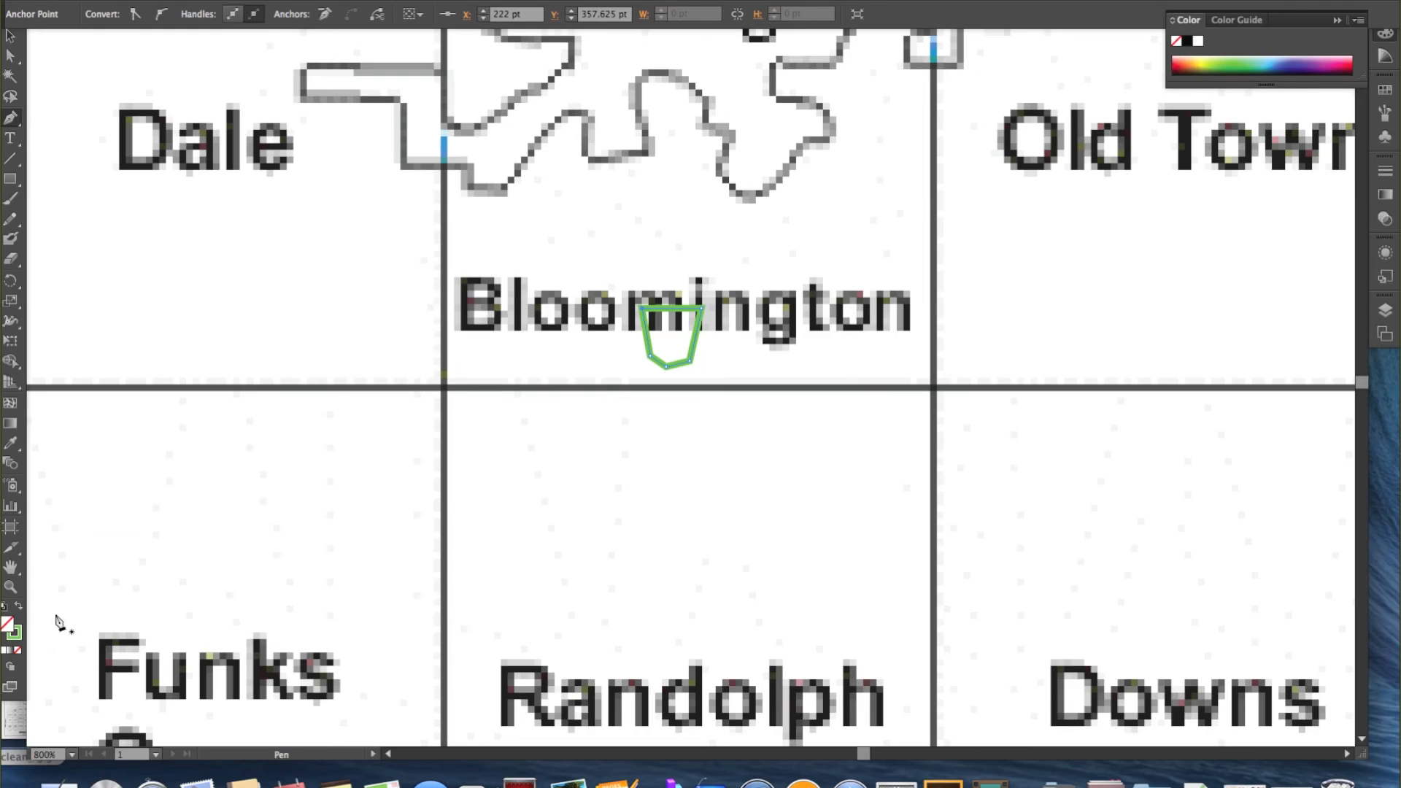